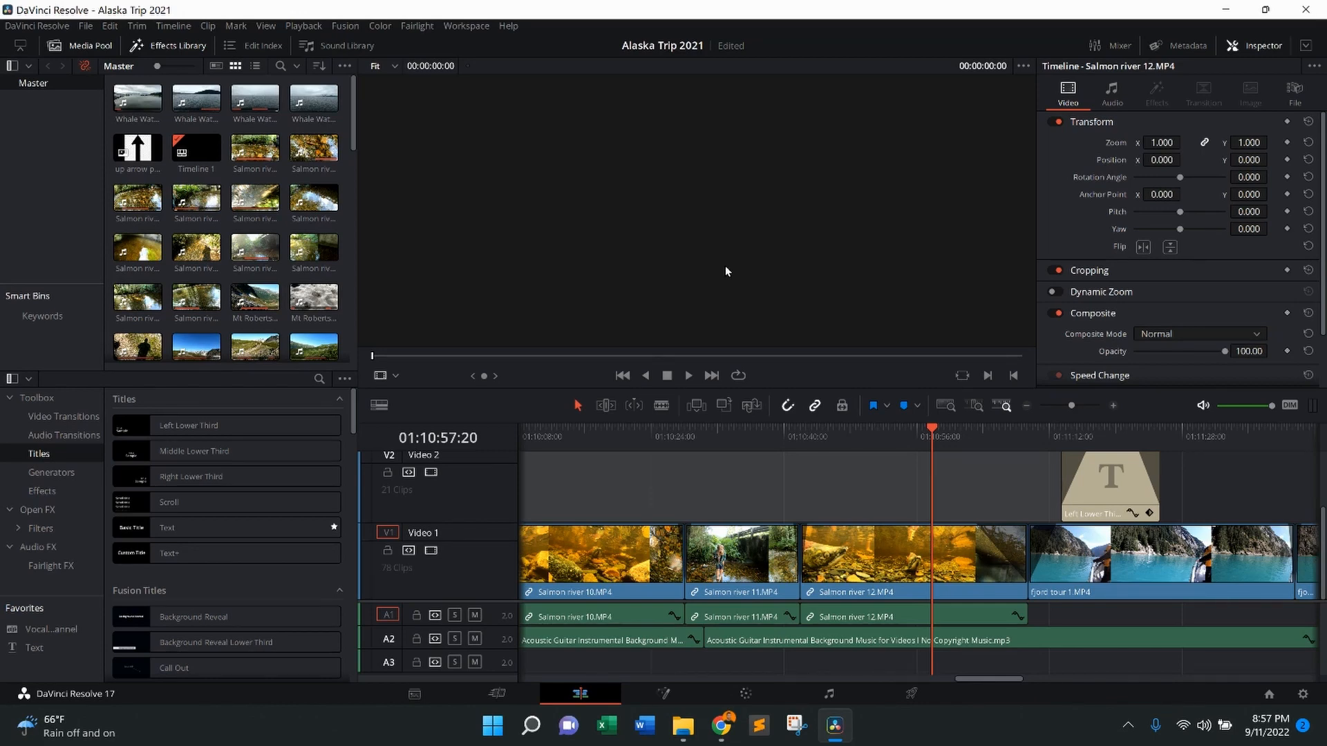
Step: Park the playhead over the Salmon river 12 clip so the salmon frame shows
click(840, 436)
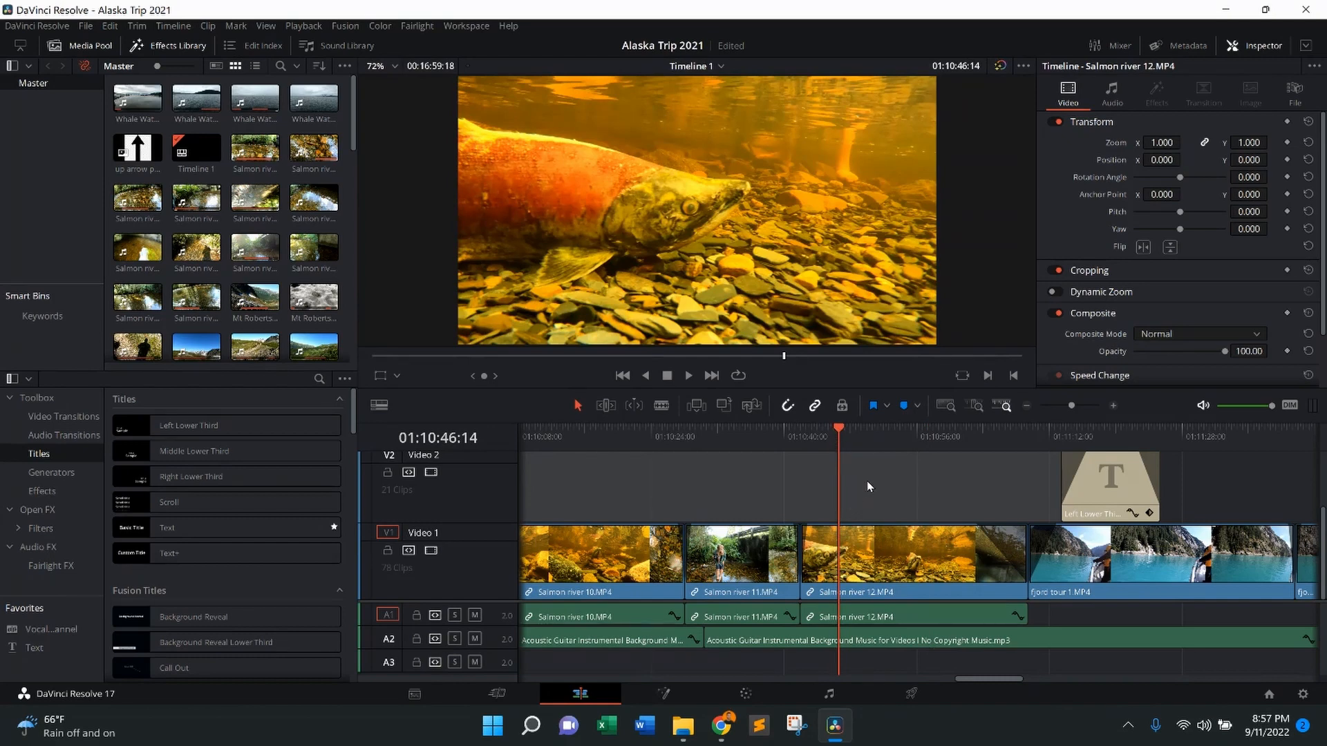
mouse_move(770, 237)
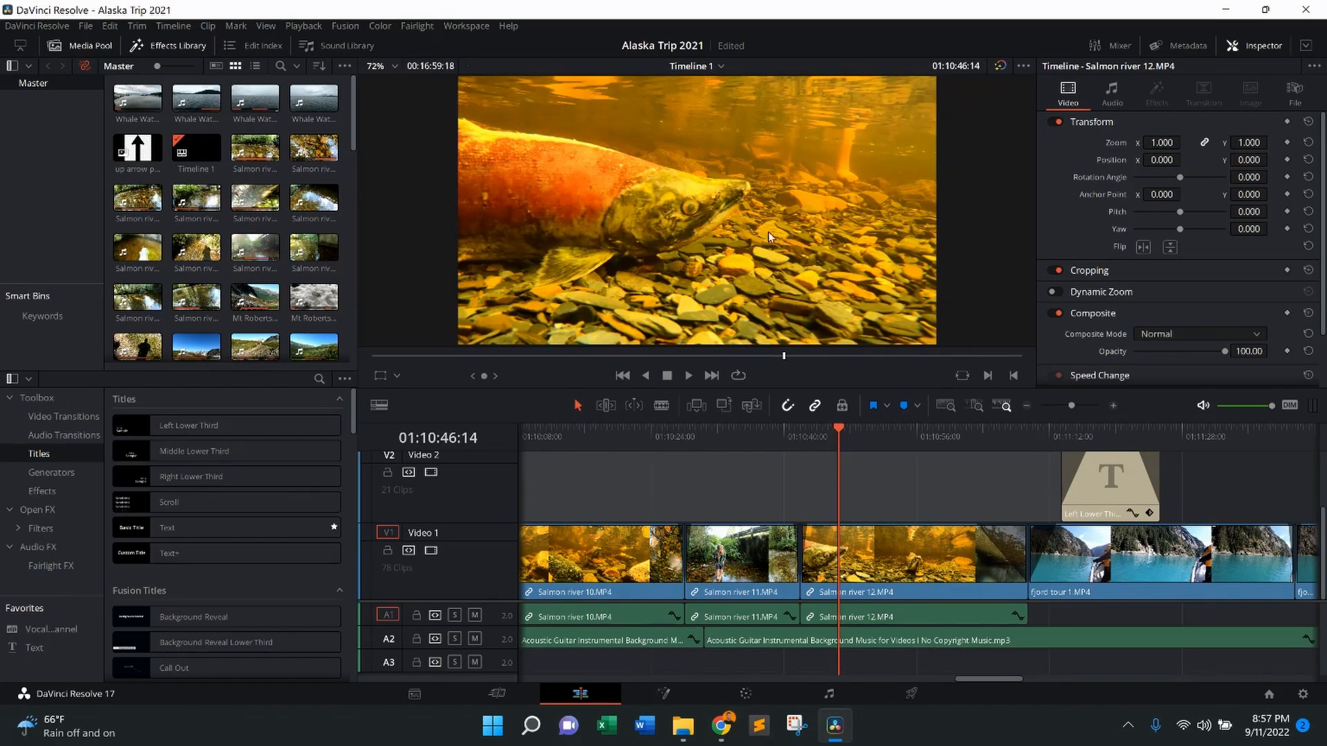
mouse_move(643, 483)
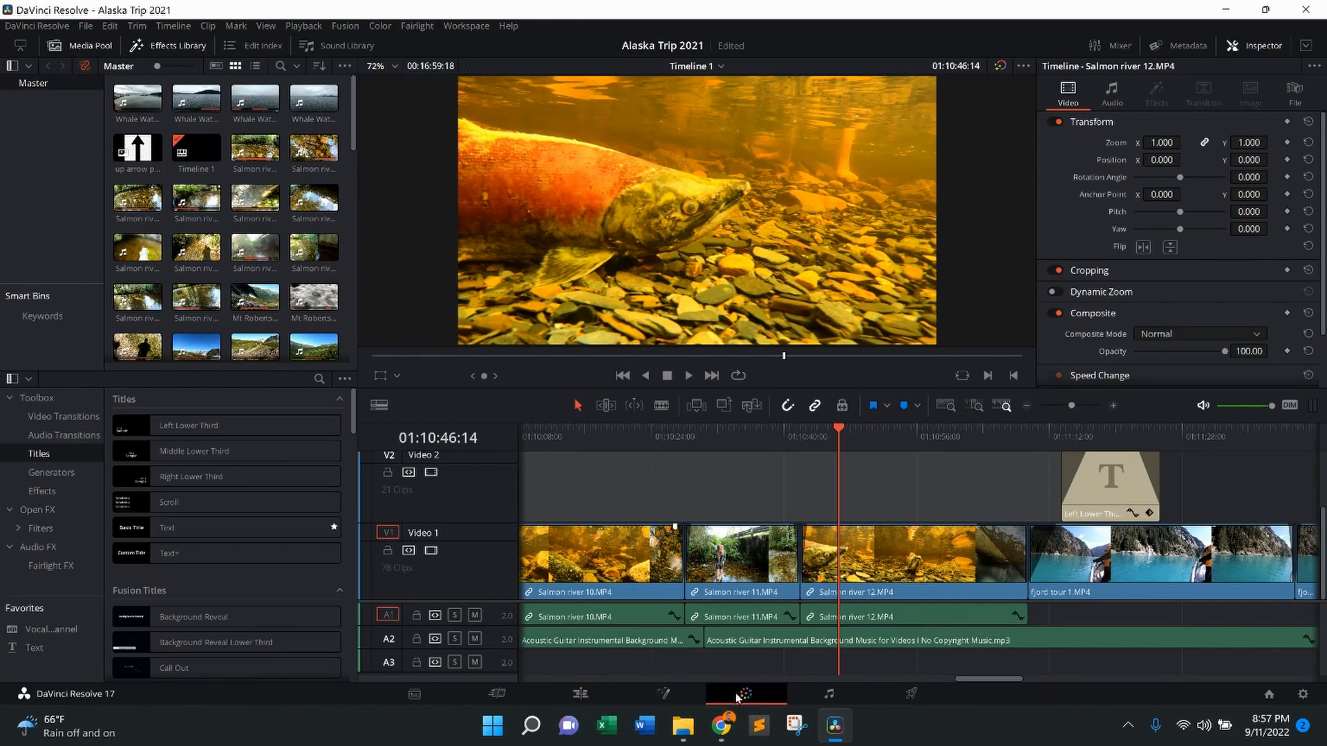
Step: On the Color page, move to a salmon frame and choose Export on the gallery still
click(740, 694)
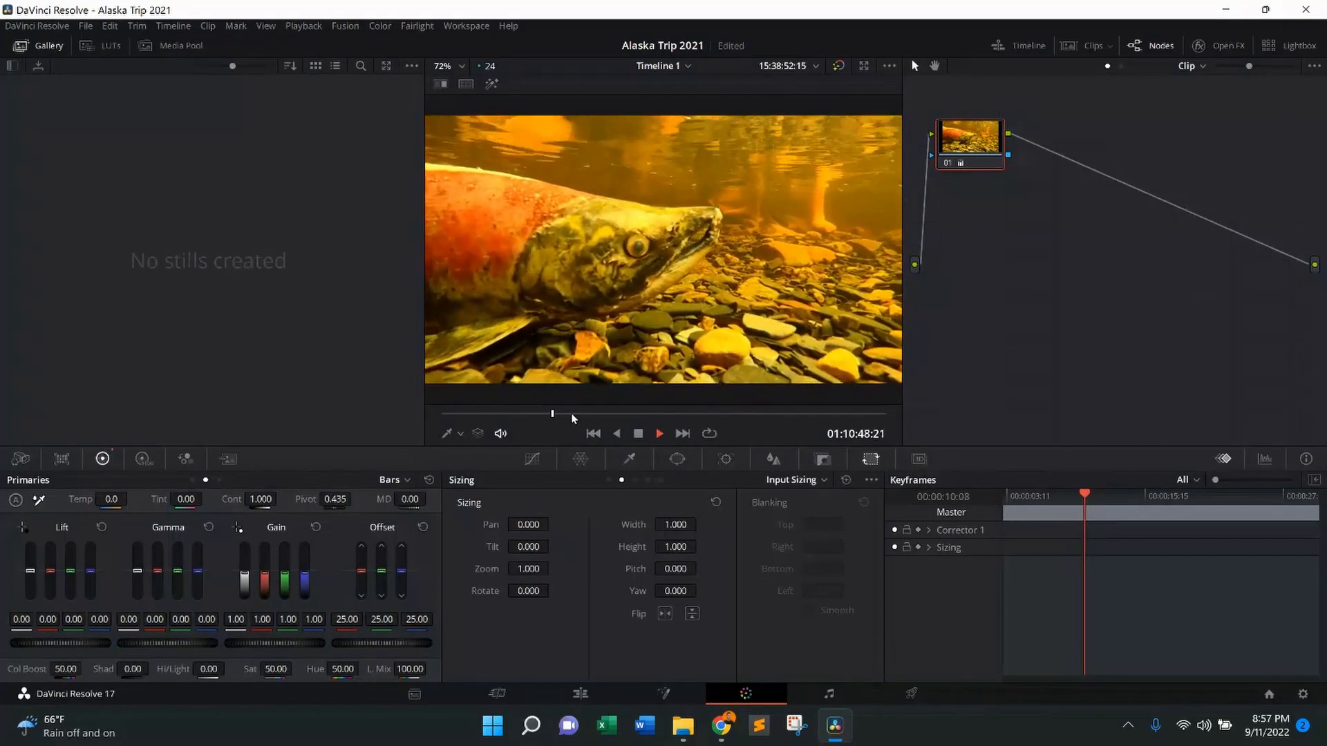
click(659, 434)
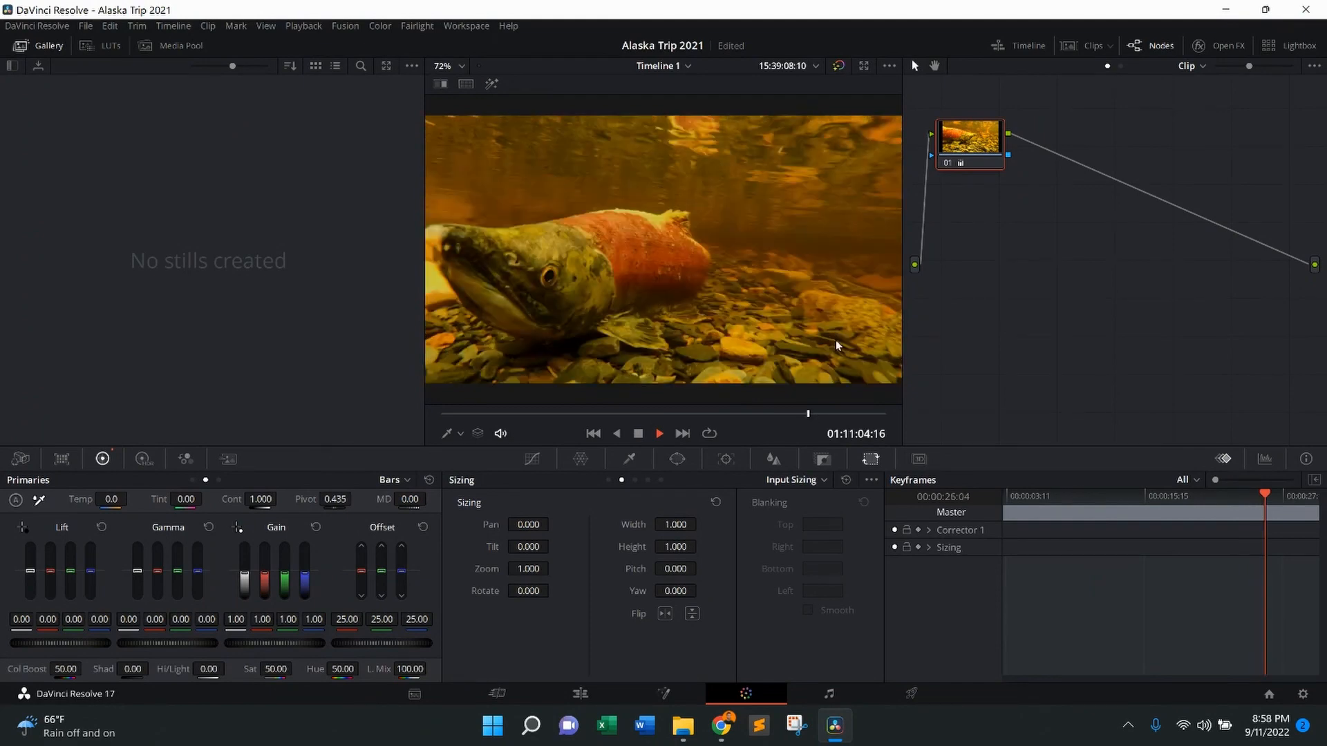
mouse_move(680, 255)
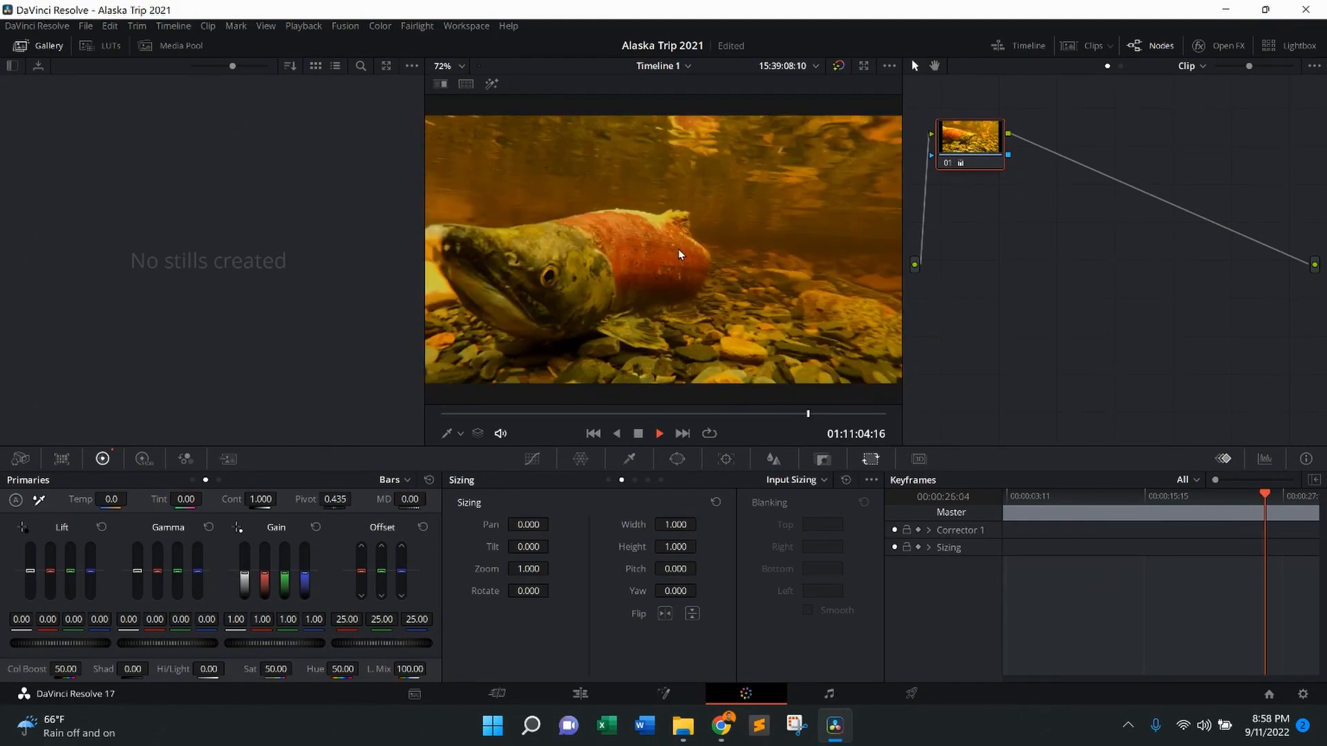
mouse_move(694, 264)
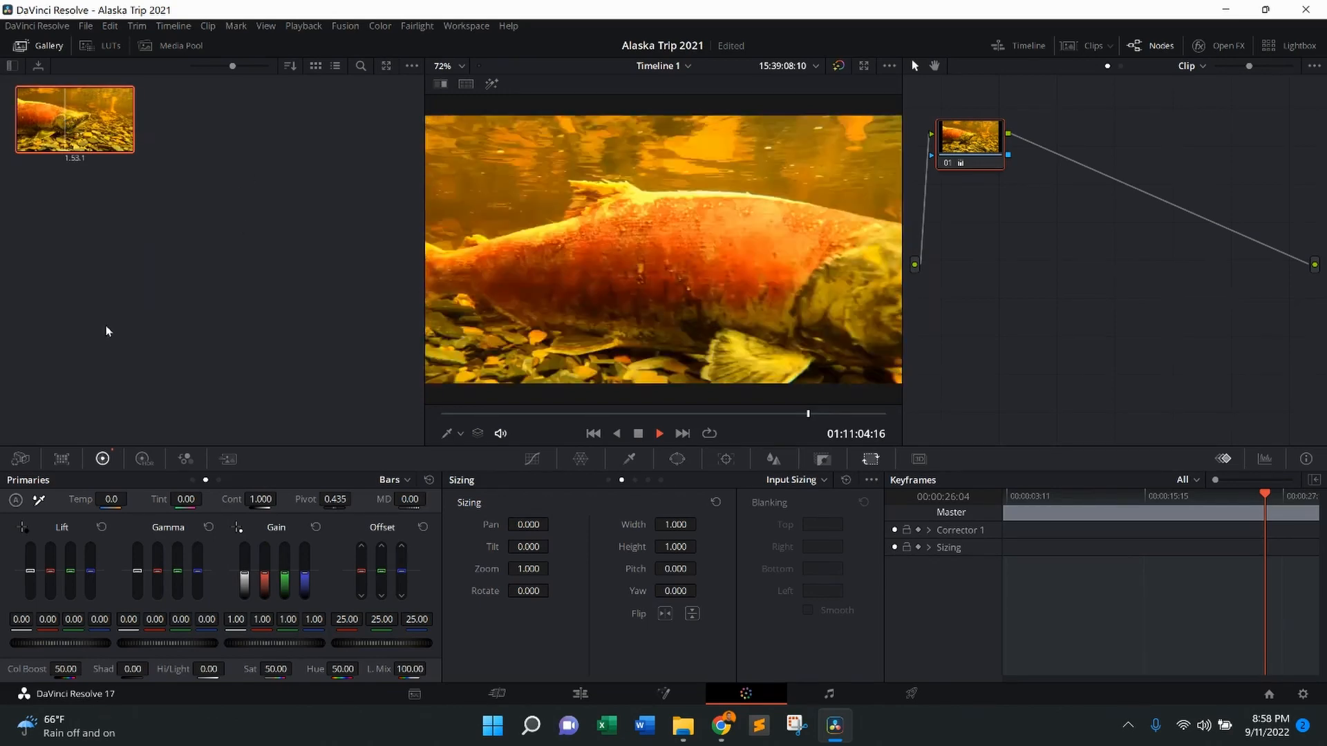
right_click(72, 124)
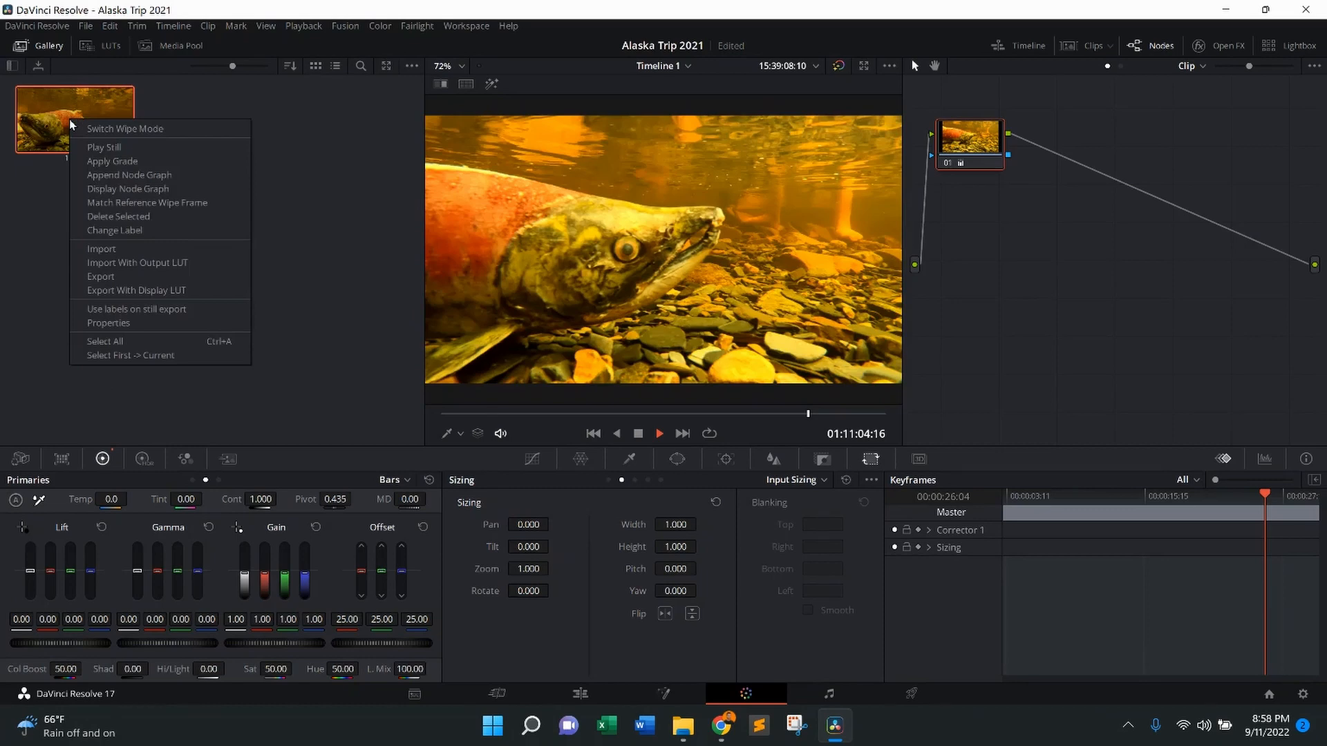
click(101, 275)
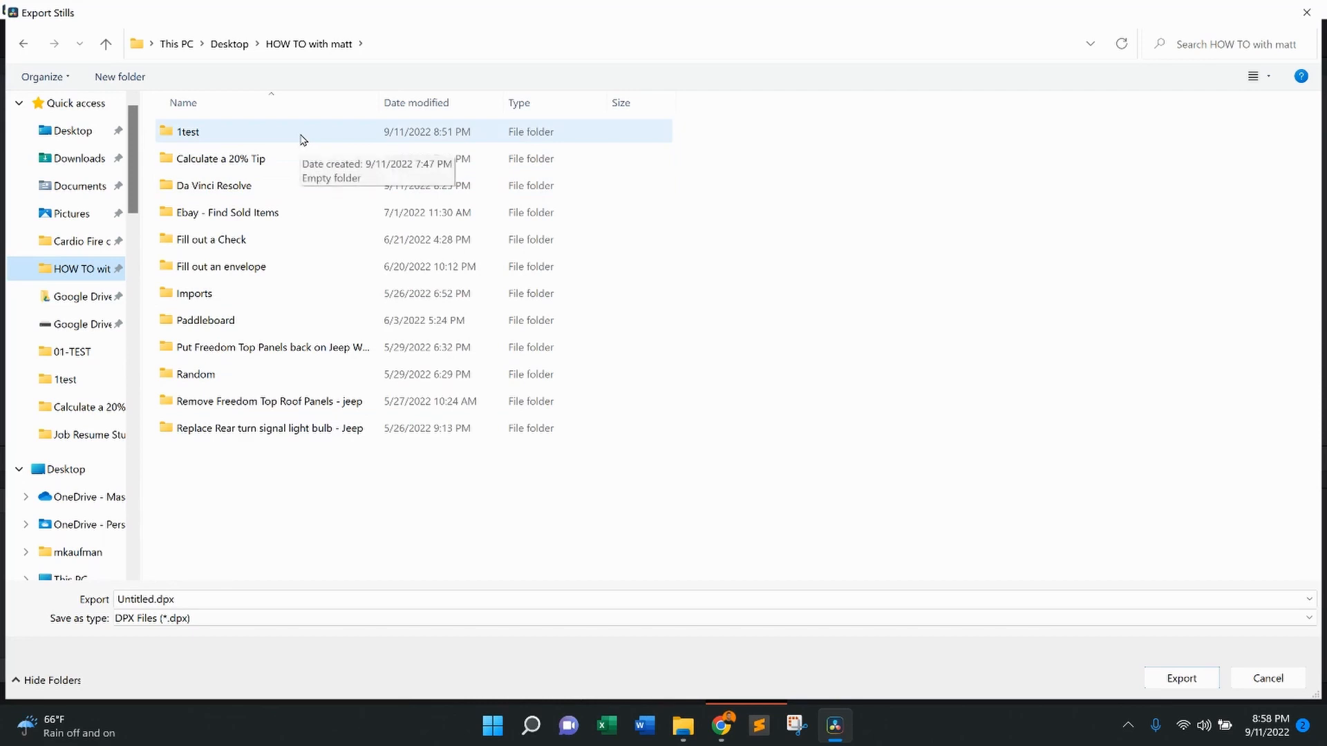
Step: Save the still as JPEG Files into the 1test folder, then open 1test
double_click(188, 132)
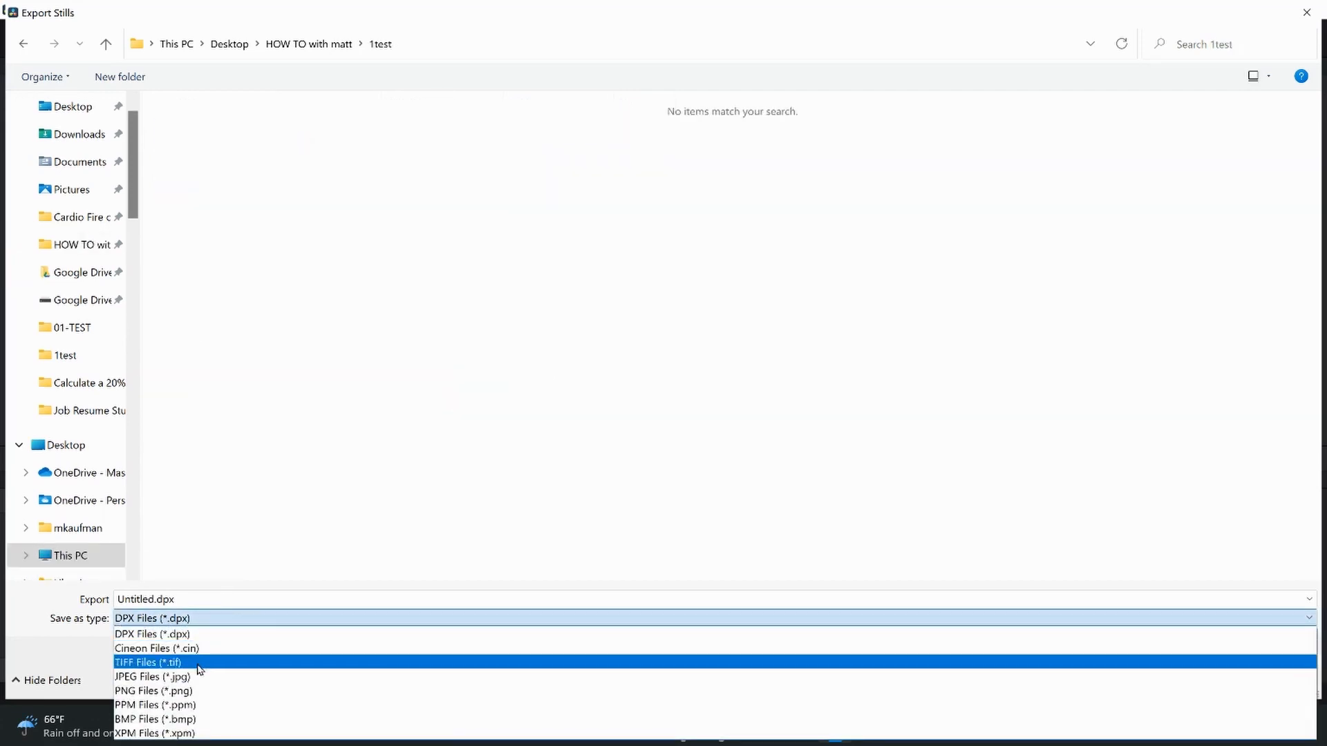
click(138, 677)
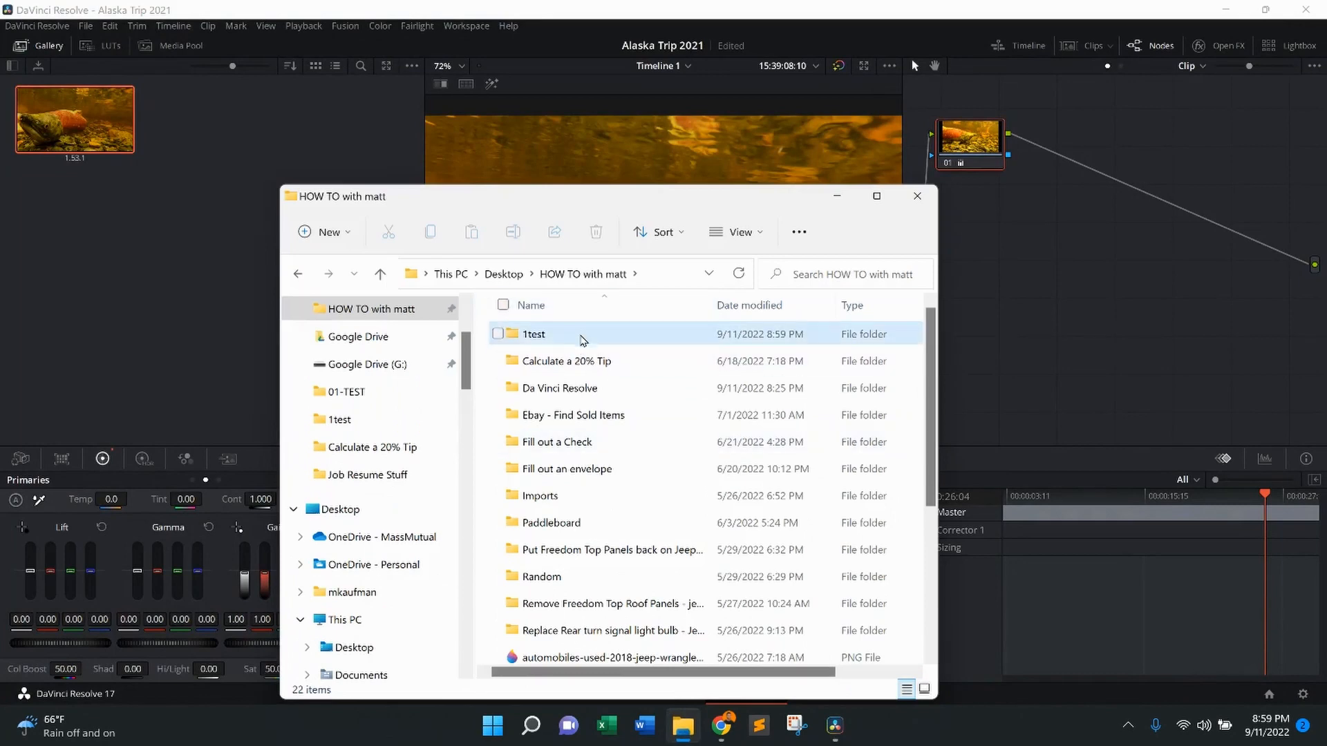
double_click(533, 334)
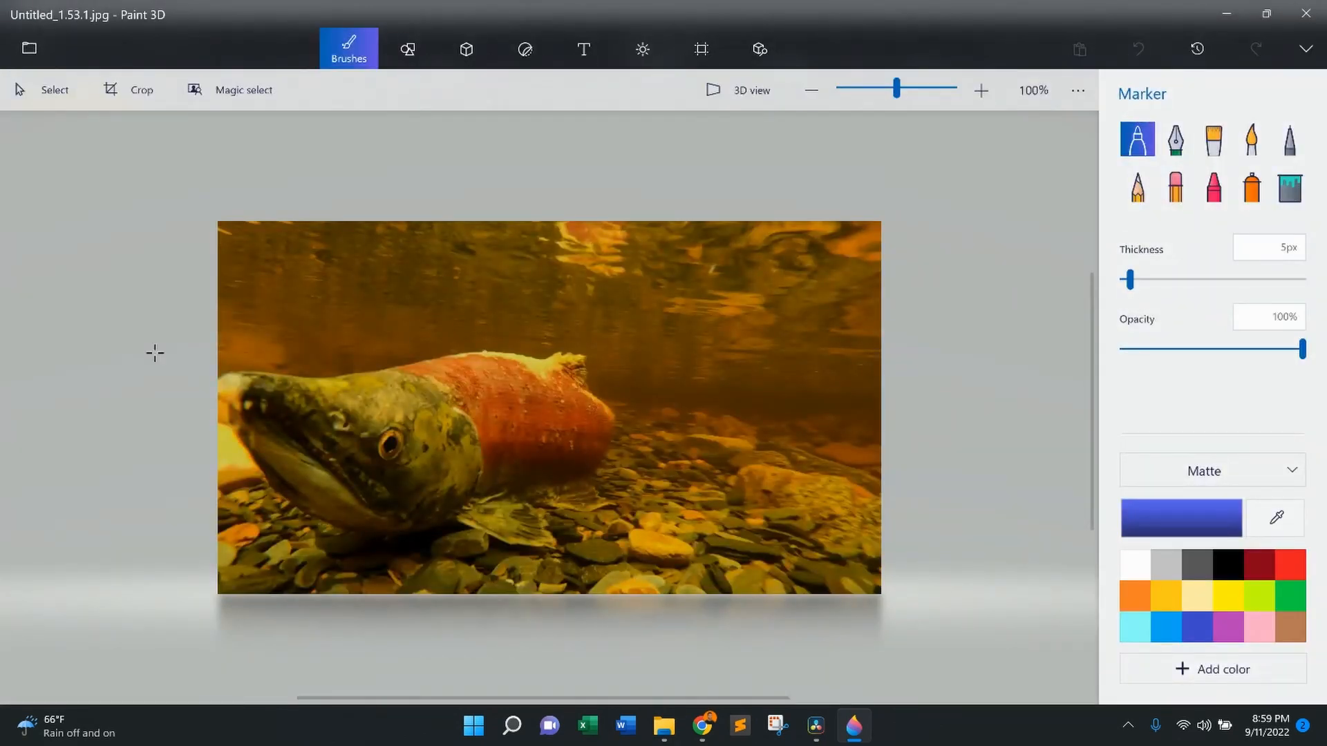
mouse_move(153, 360)
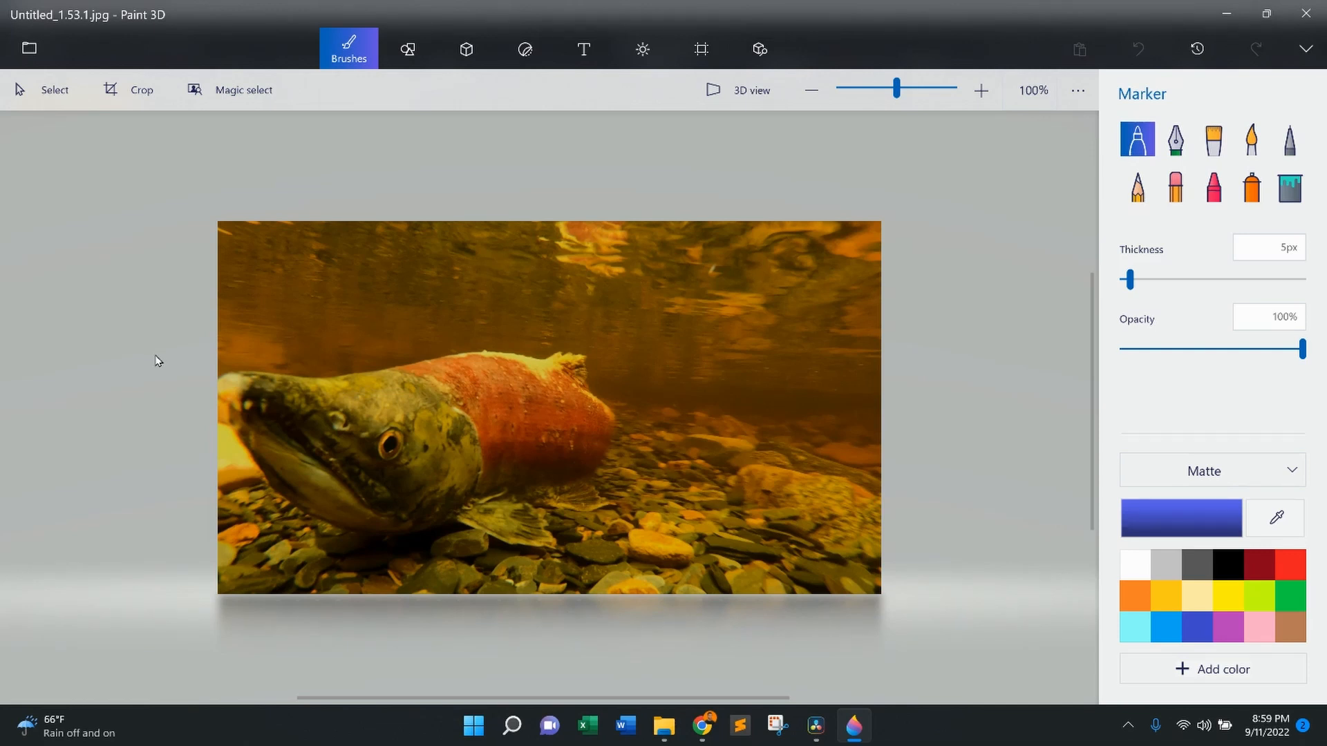
mouse_move(140, 358)
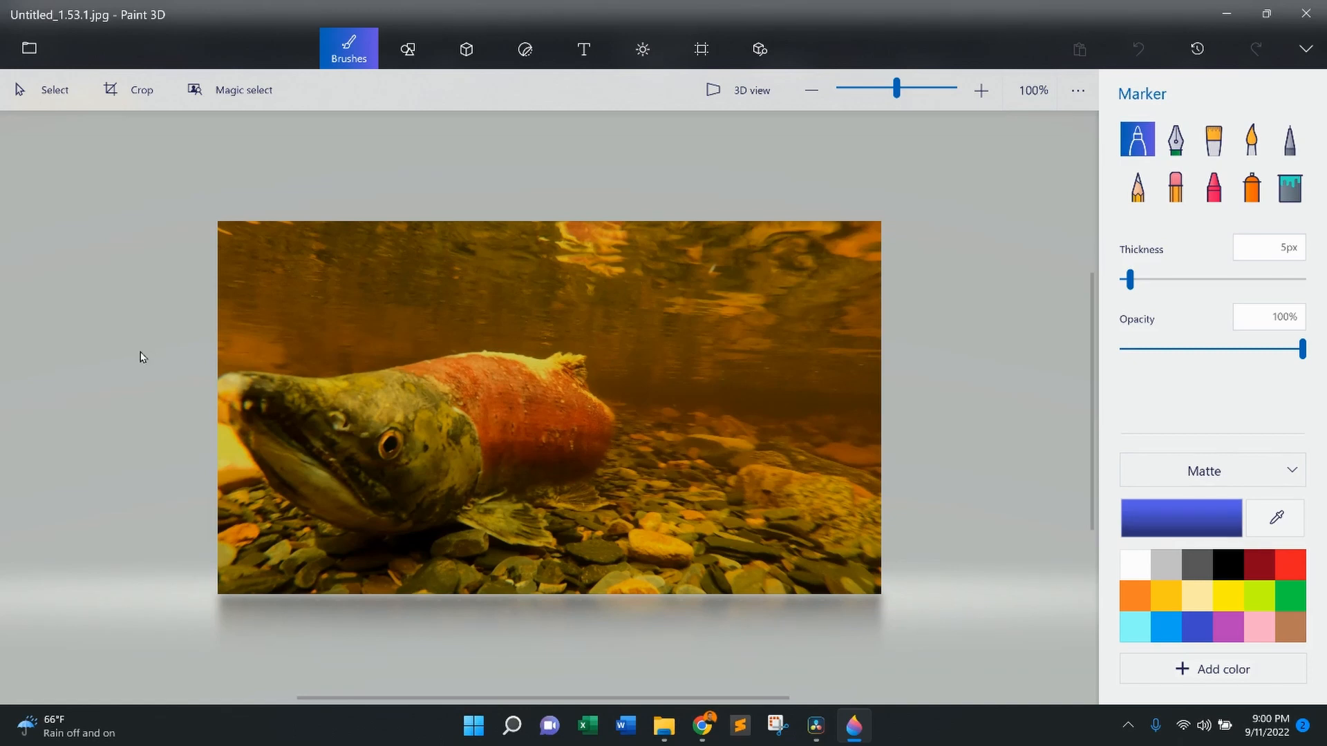